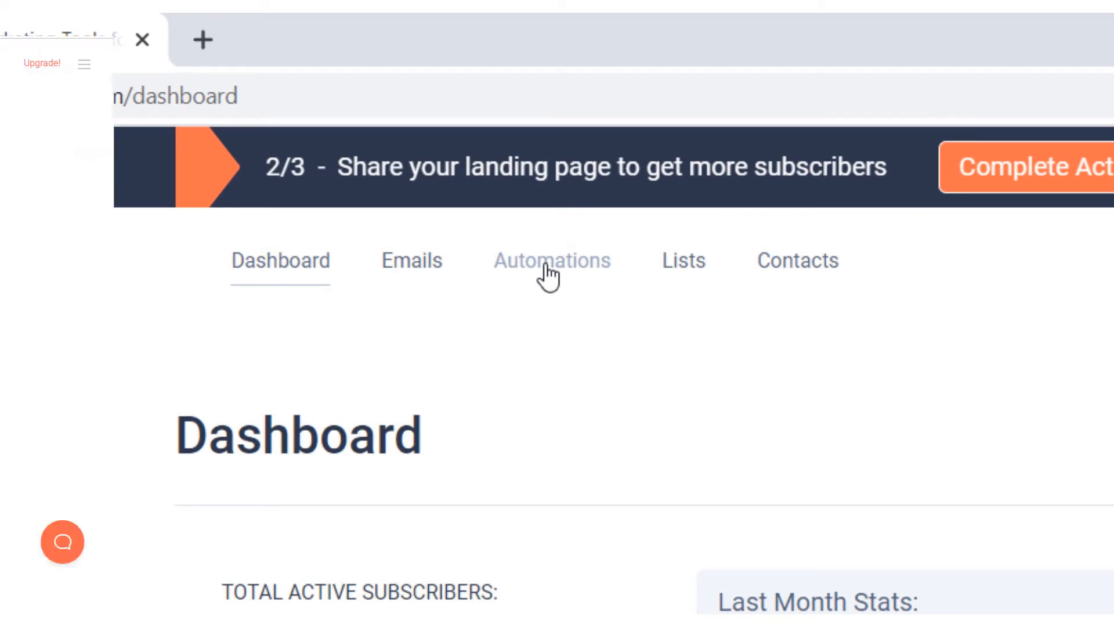
Step: Go to the Automations page showing the existing Segments series
{"action": "left_click", "coordinate": [551, 260]}
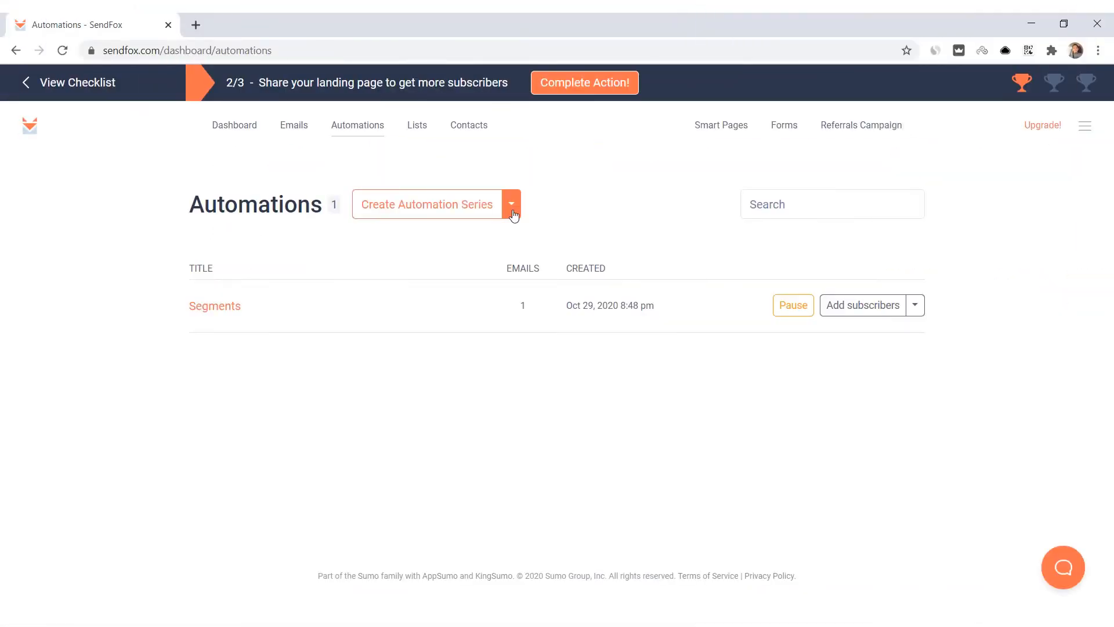
Step: Start Automation Assistant and submit the website and social network answers to reach the templates
{"action": "left_click", "coordinate": [512, 203]}
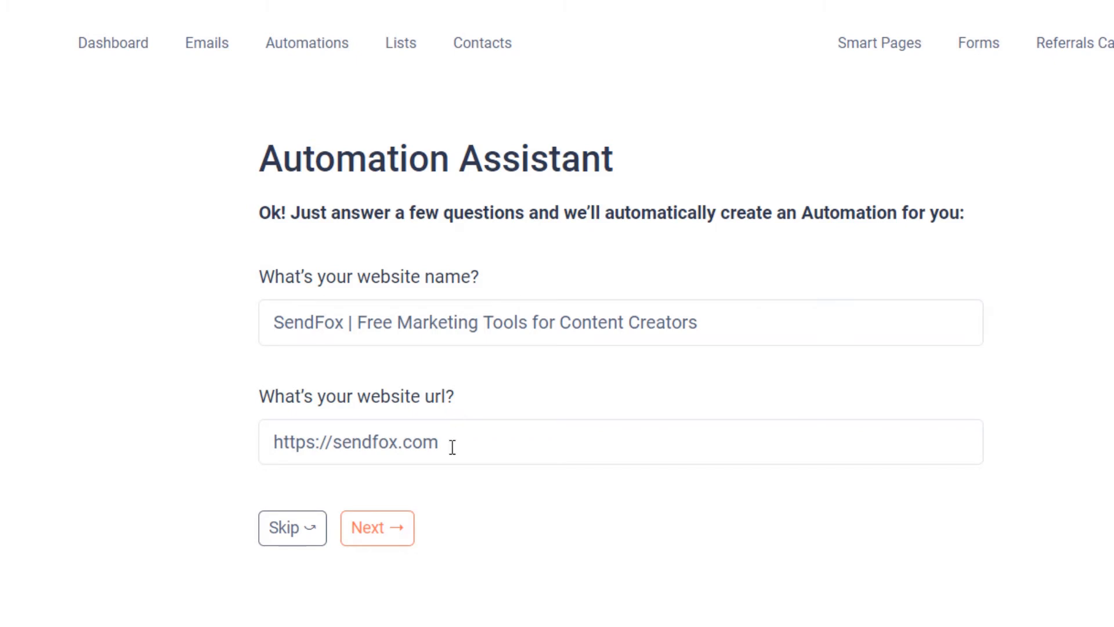
{"action": "left_click", "coordinate": [376, 527]}
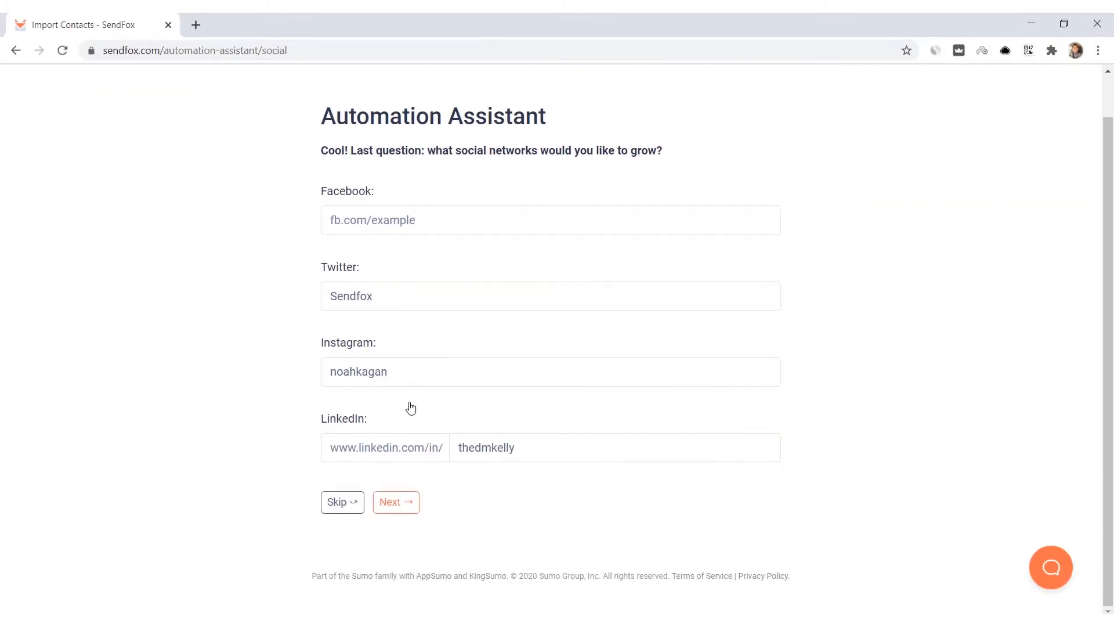
{"action": "left_click", "coordinate": [396, 501]}
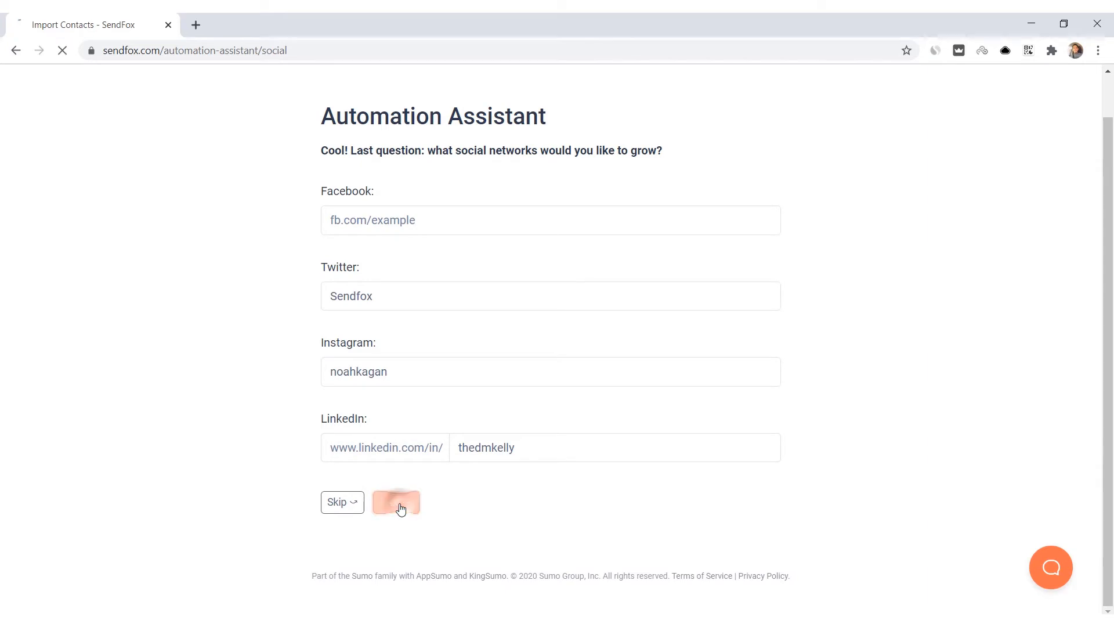
{"action": "left_click", "coordinate": [396, 503]}
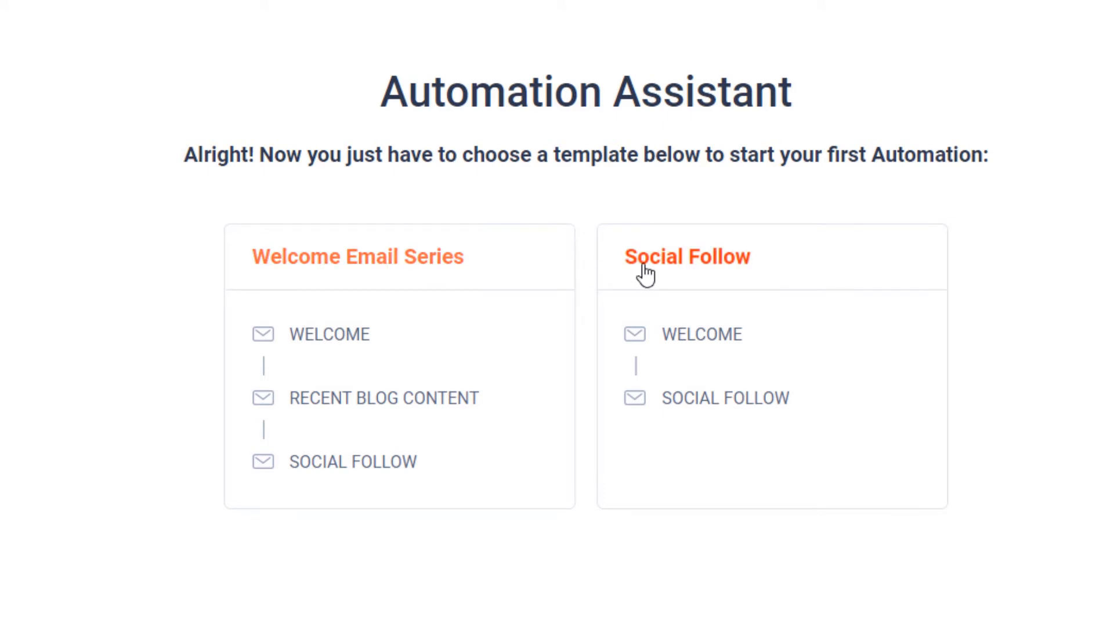
Step: Create an automation from a template, title it 'Automation Assistant', and save
{"action": "left_click", "coordinate": [687, 257]}
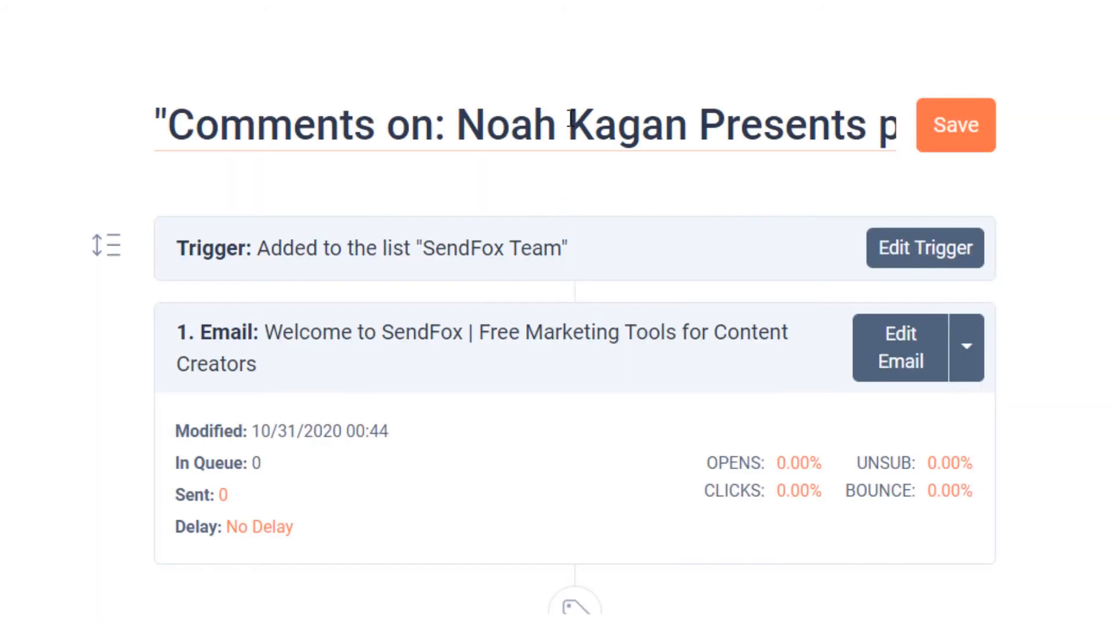
{"action": "type", "text": "Auto"}
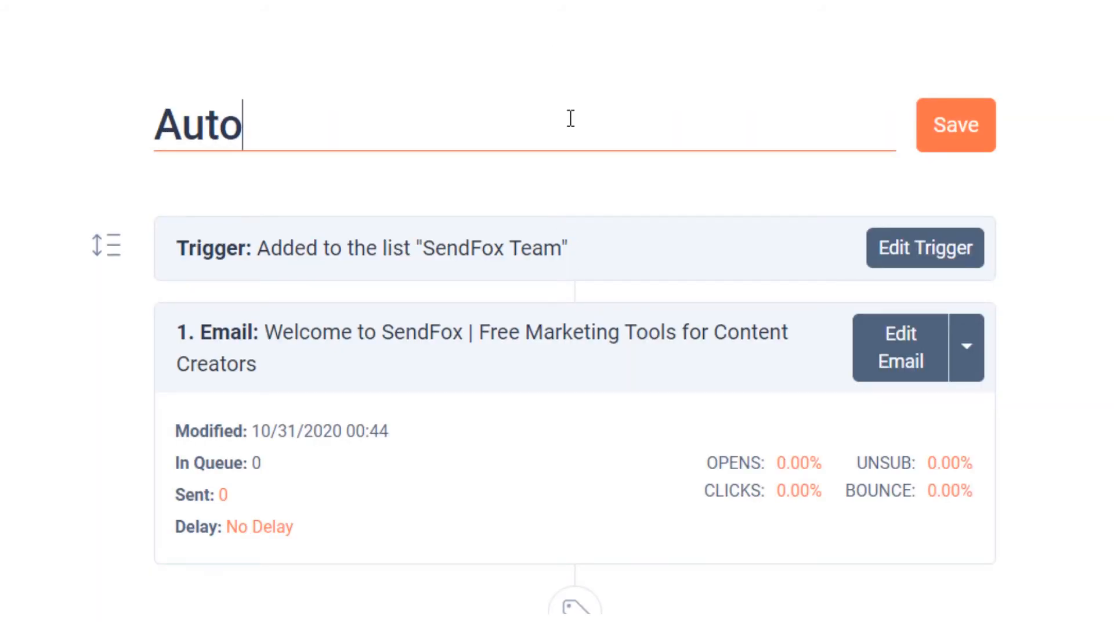
{"action": "type", "text": "mation"}
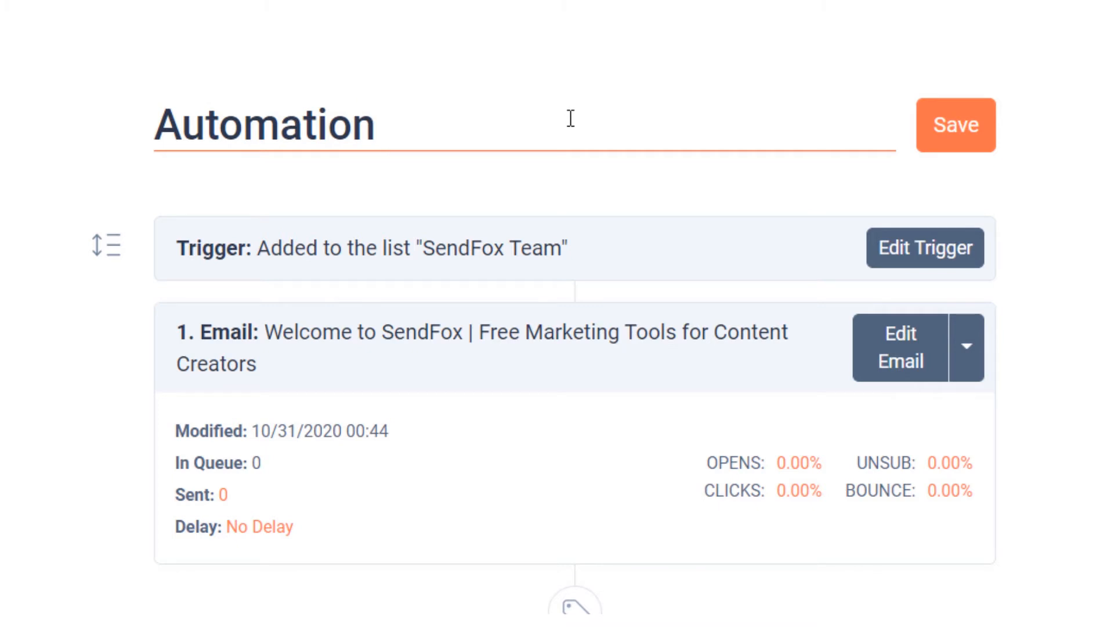
{"action": "type", "text": "Assist"}
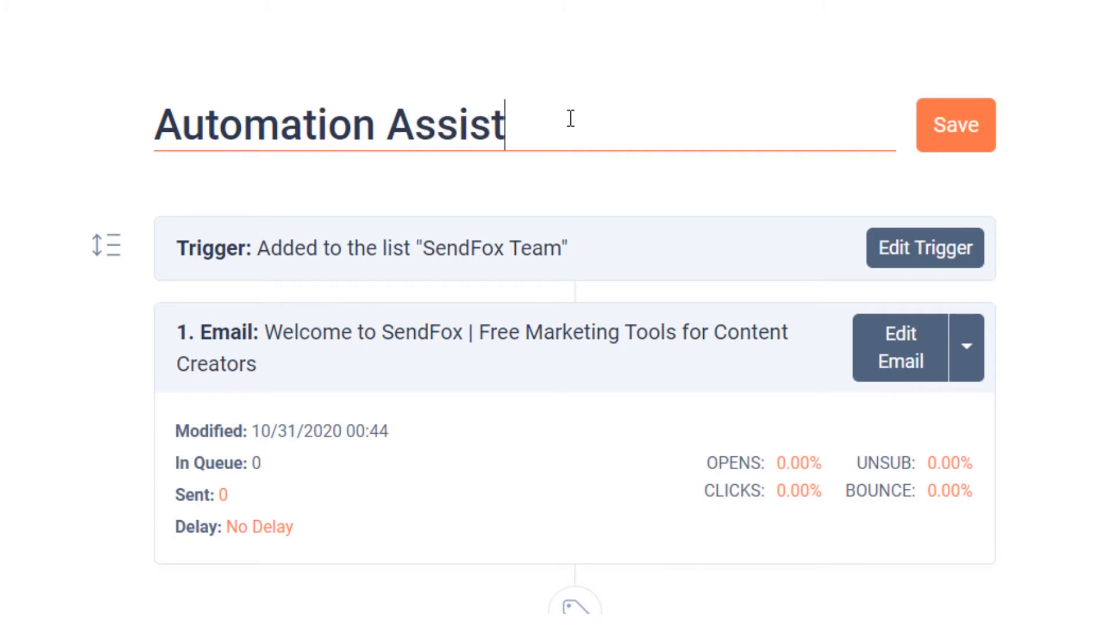
{"action": "type", "text": "ant"}
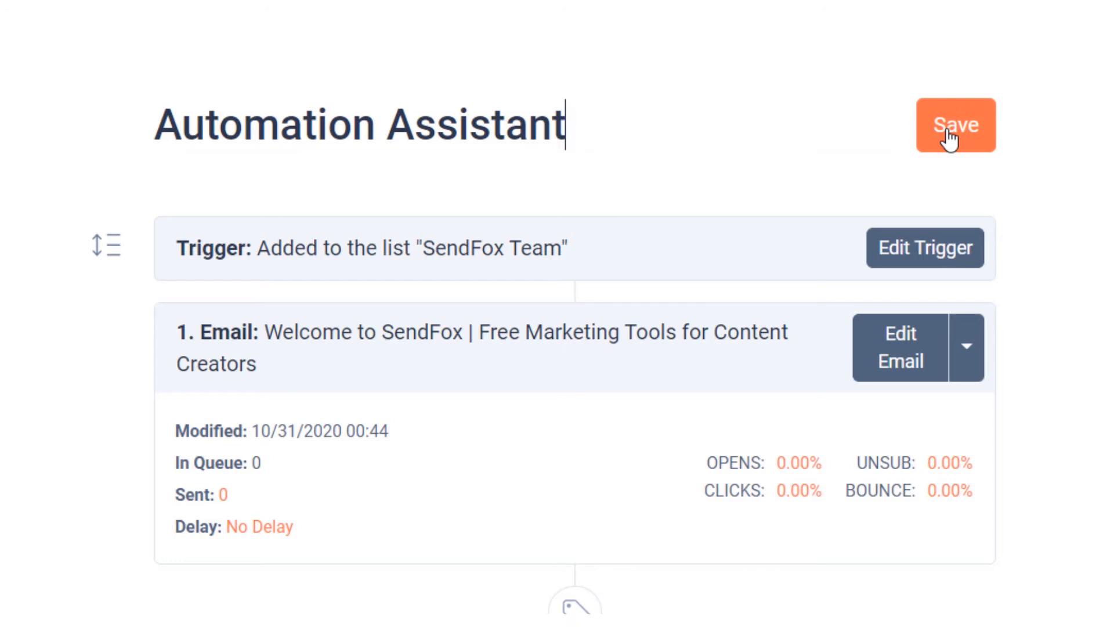
{"action": "left_click", "coordinate": [955, 125]}
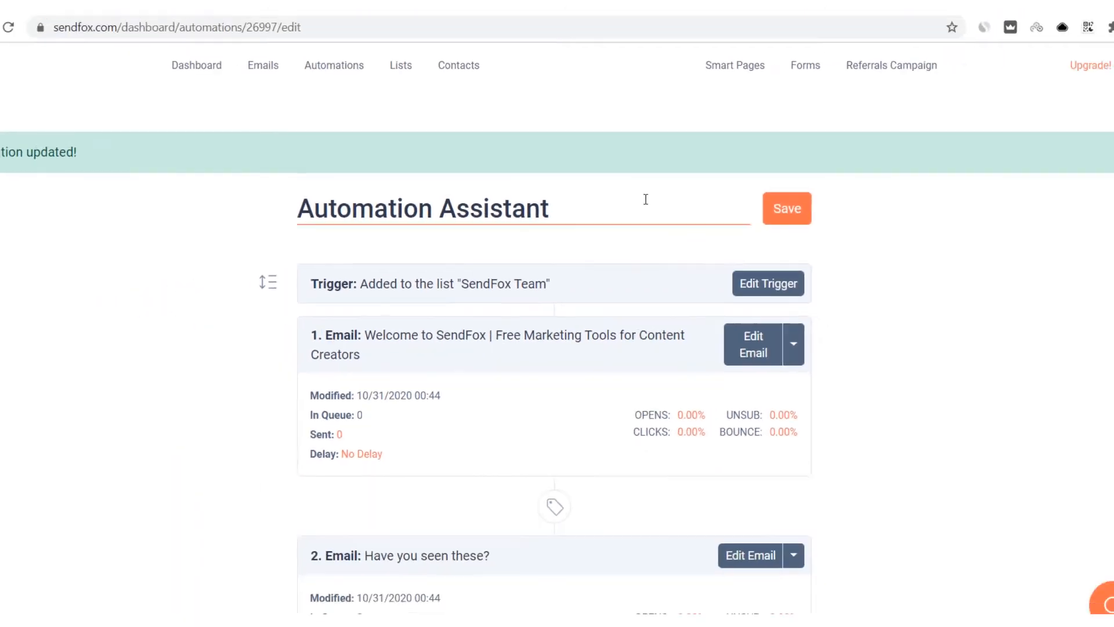
{"action": "scroll", "scroll_direction": "down", "scroll_amount": 3}
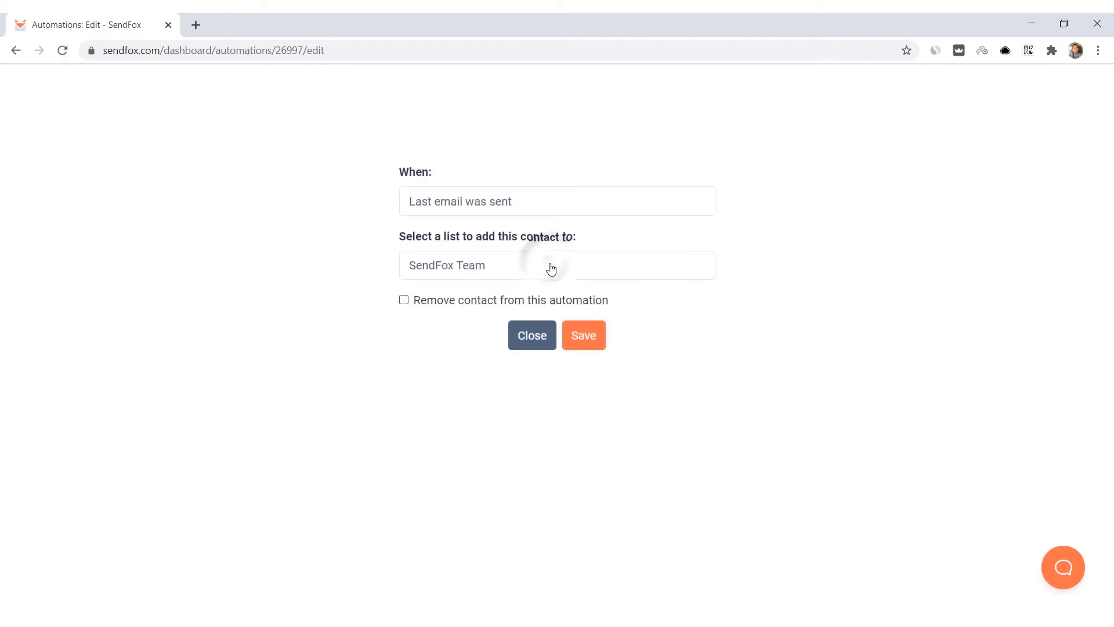
{"action": "left_click", "coordinate": [583, 335]}
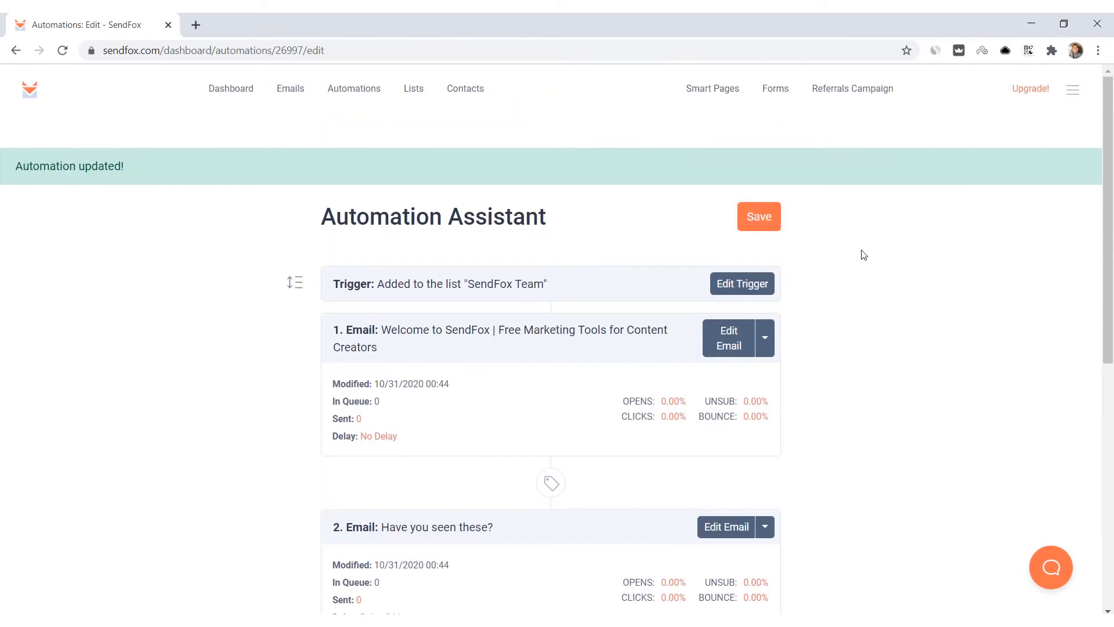
{"action": "mouse_move", "coordinate": [354, 88]}
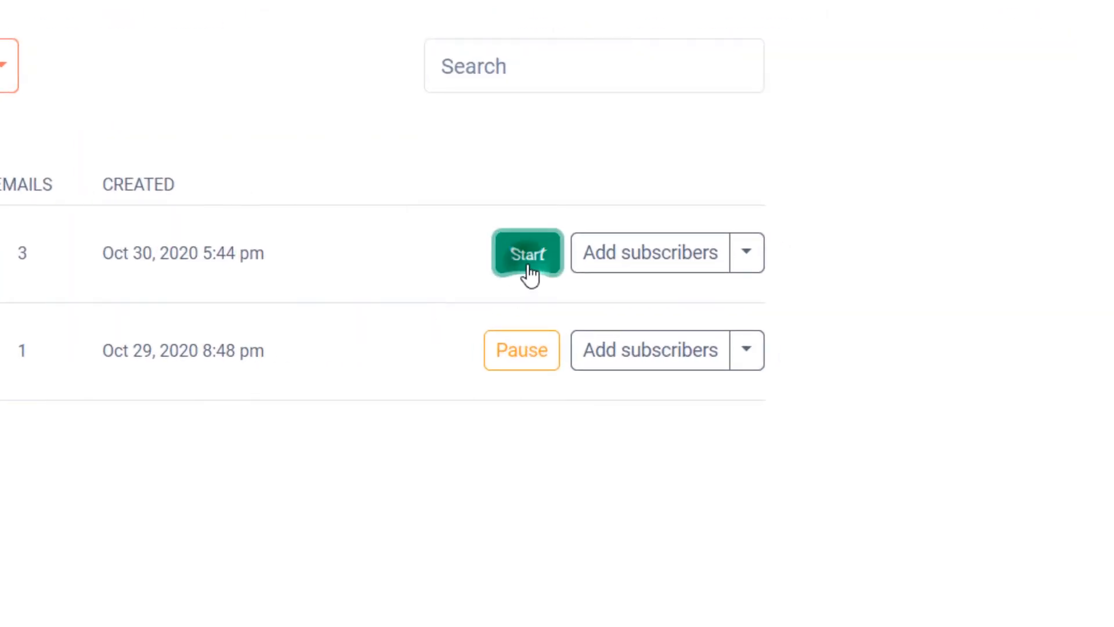
Step: Start the Automation Assistant series, then open Help from the account menu
{"action": "left_click", "coordinate": [527, 252]}
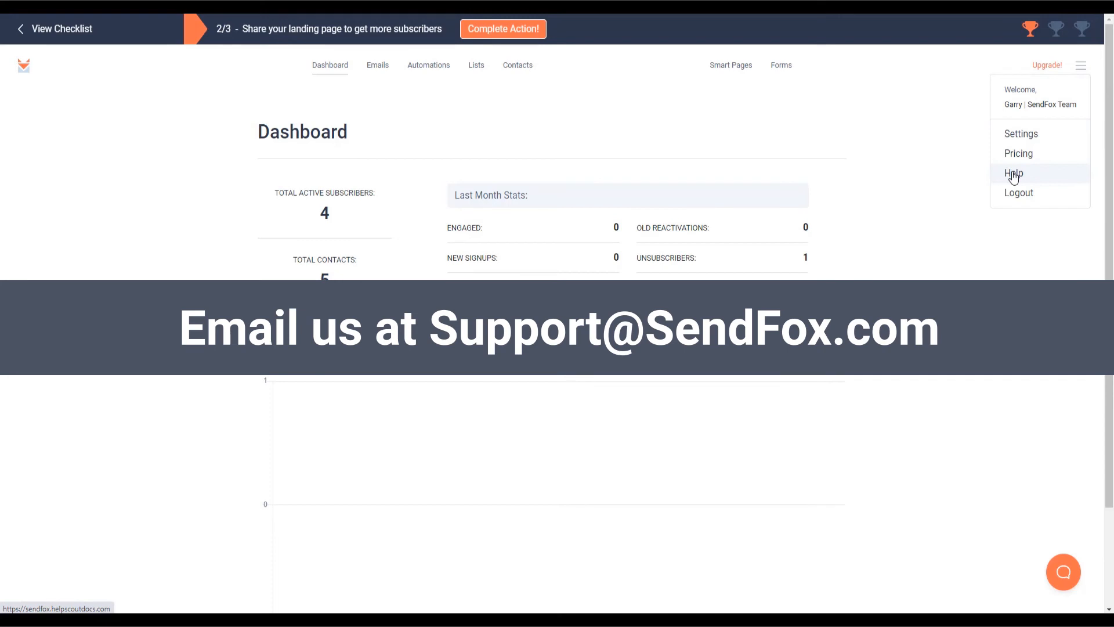
{"action": "left_click", "coordinate": [1013, 173]}
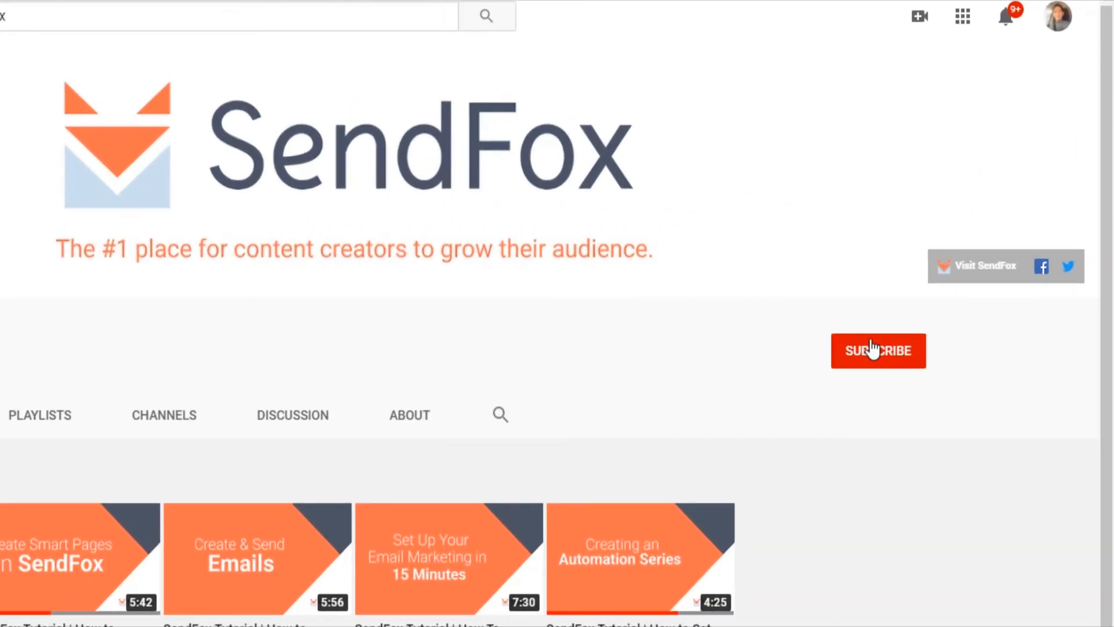
Step: Subscribe to the SendFox YouTube channel with All notifications enabled
{"action": "left_click", "coordinate": [878, 351]}
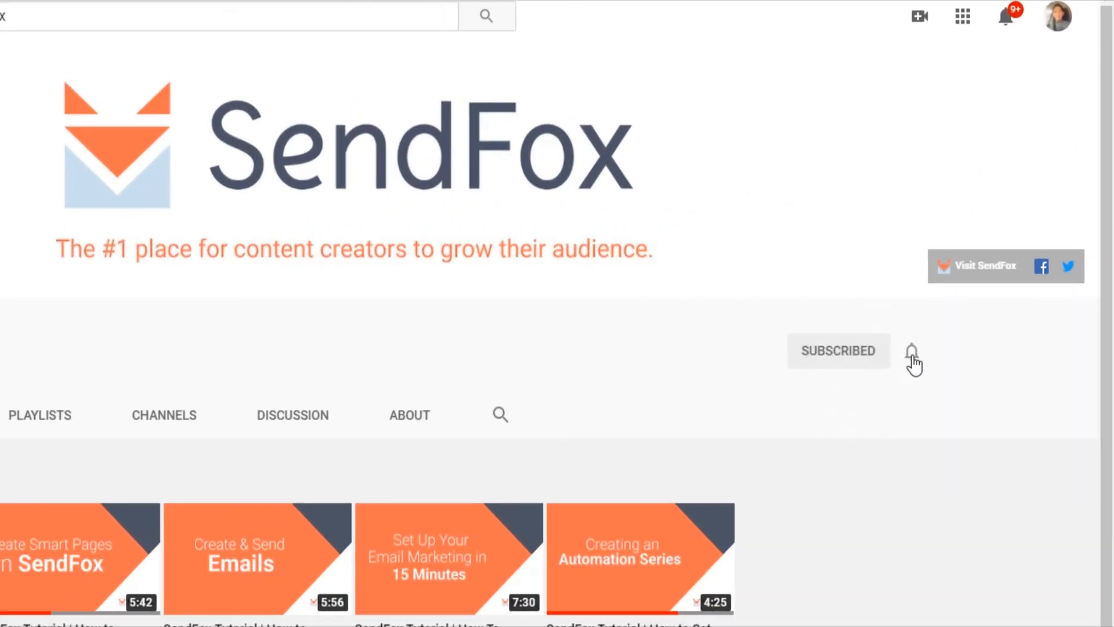
{"action": "left_click", "coordinate": [911, 351]}
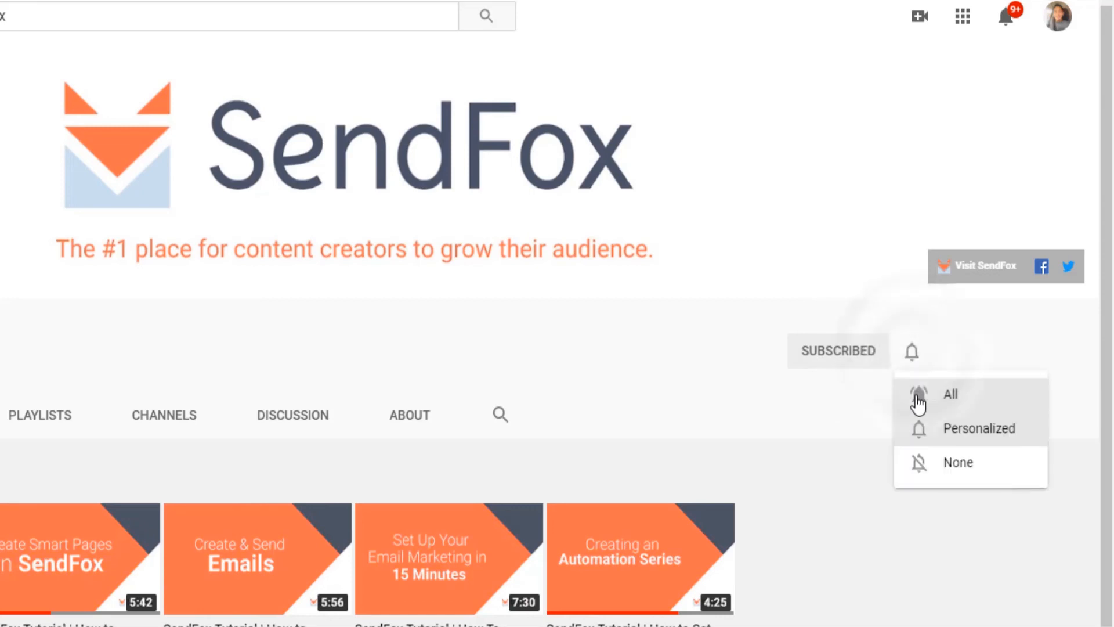
{"action": "left_click", "coordinate": [951, 394]}
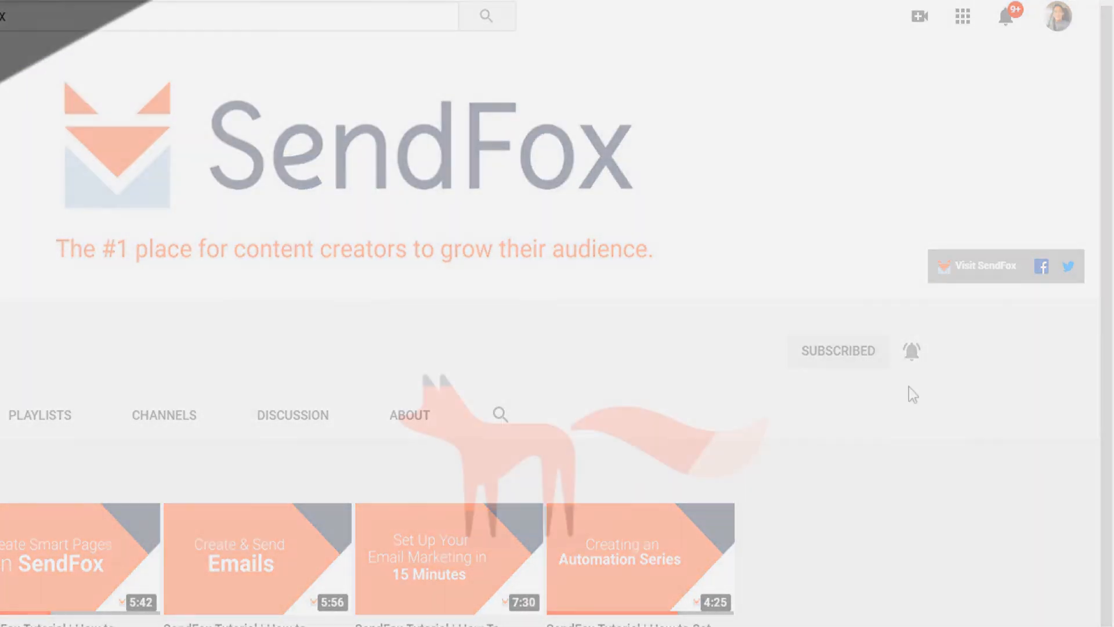